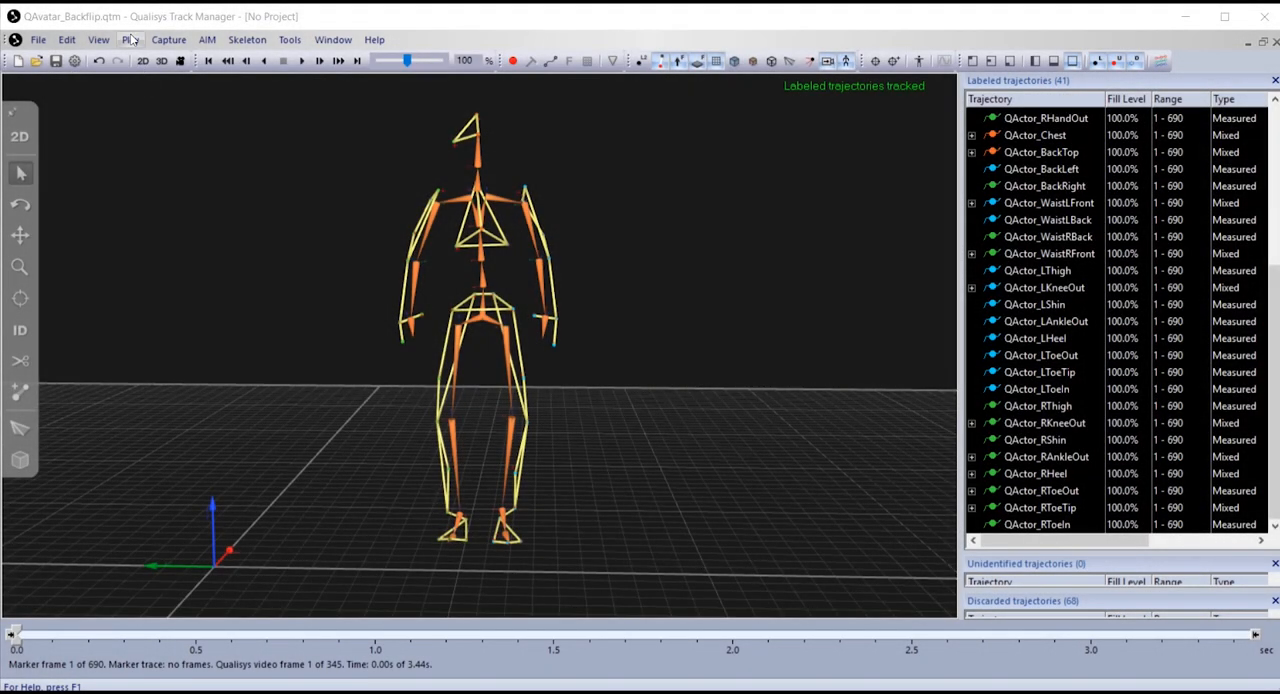
# - Load the 3.QAvatar project template so the avatar stands in the scene
pyautogui.click(129, 39)
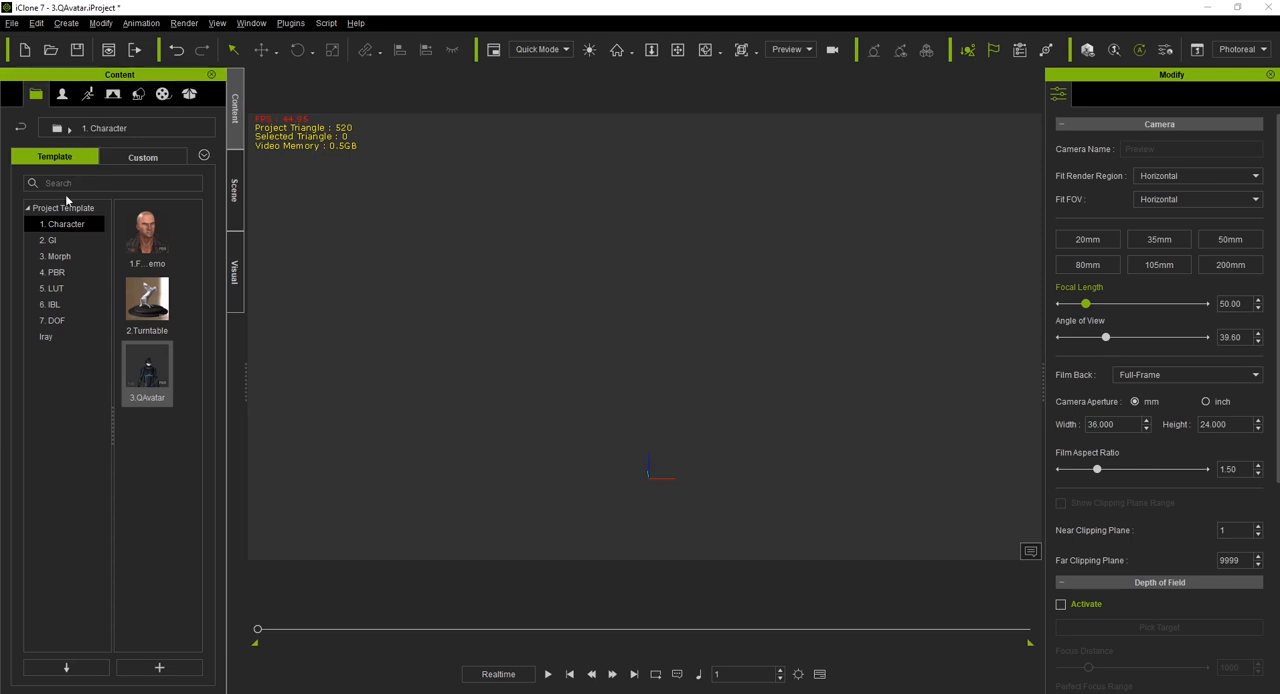
pyautogui.moveTo(117, 399)
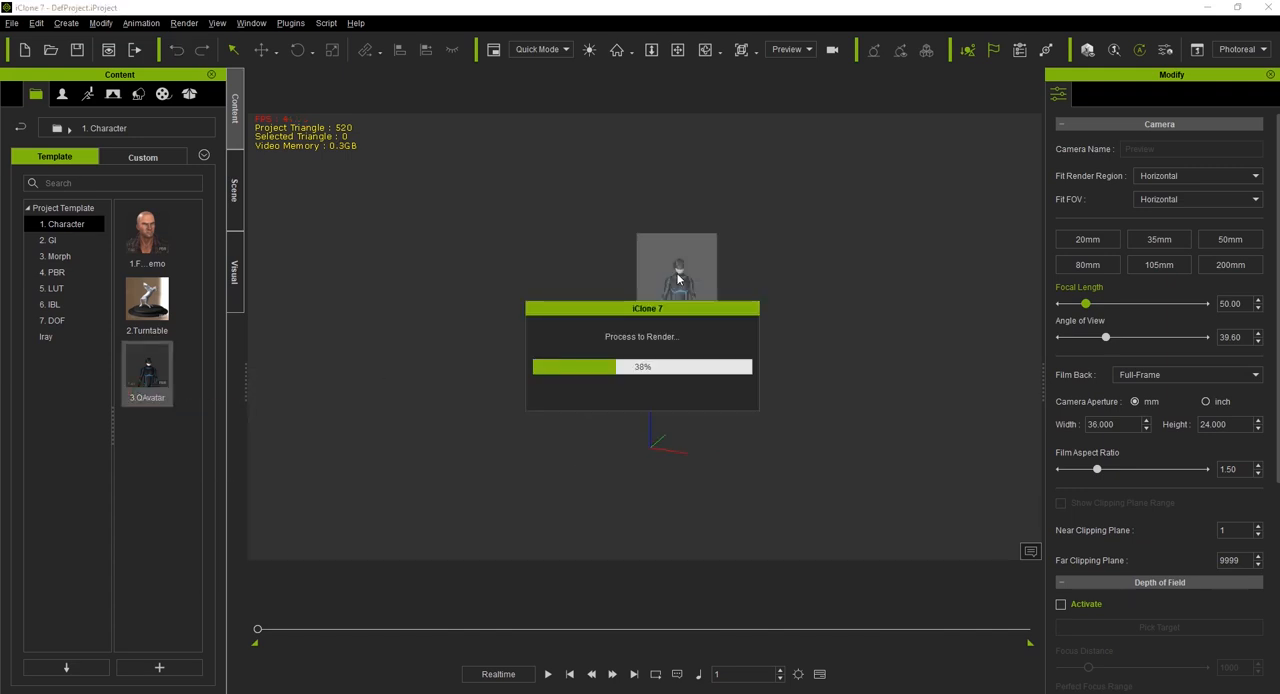
pyautogui.click(291, 22)
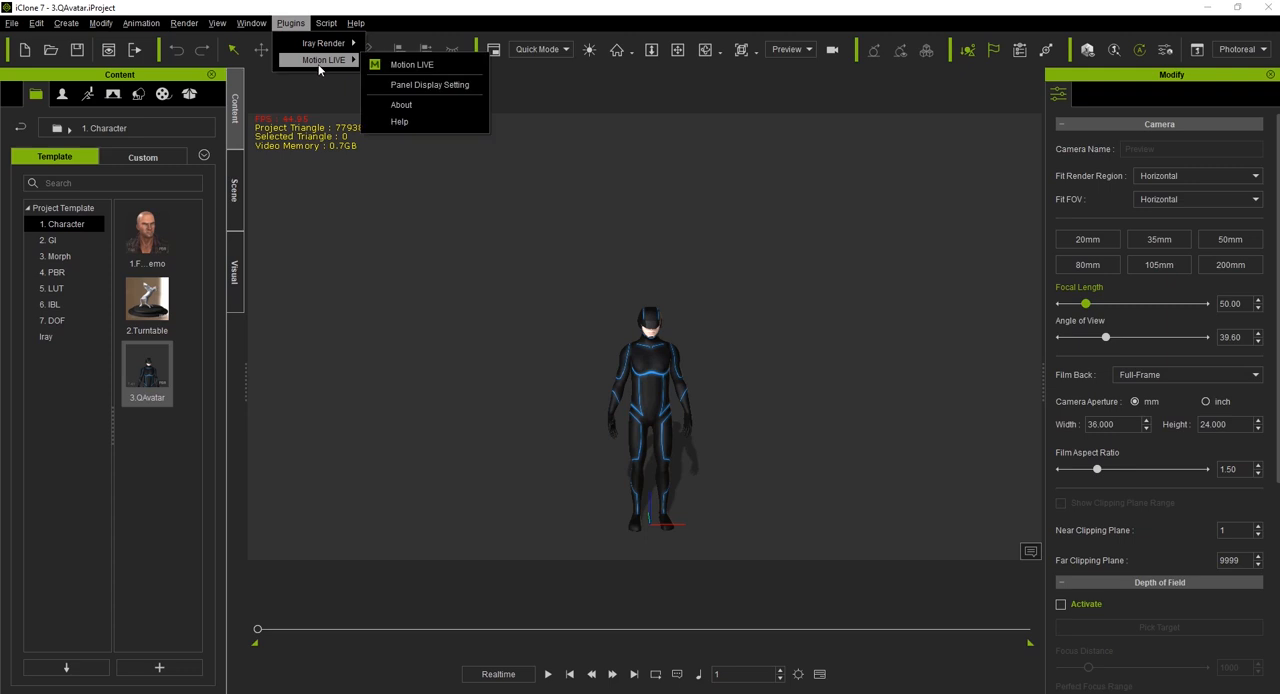
# - Open Motion LIVE and connect the Qualisys body gear, detecting one actor
pyautogui.click(411, 64)
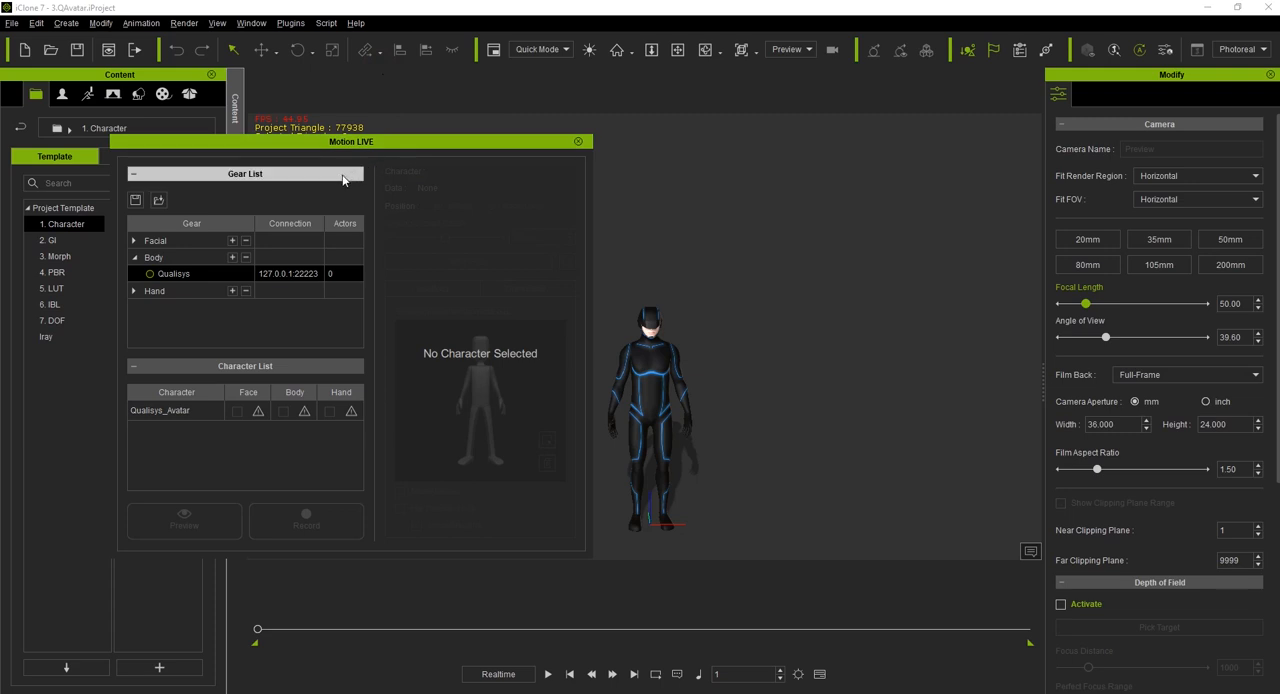
pyautogui.moveTo(358, 366)
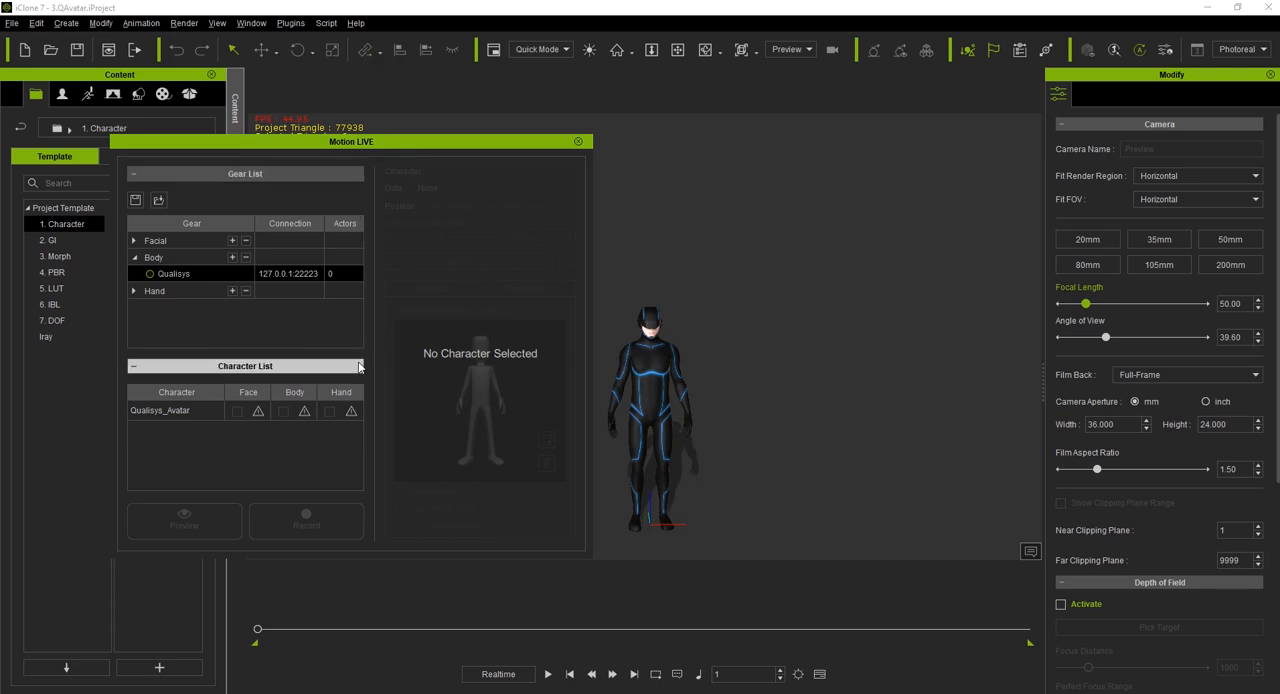
pyautogui.moveTo(190, 323)
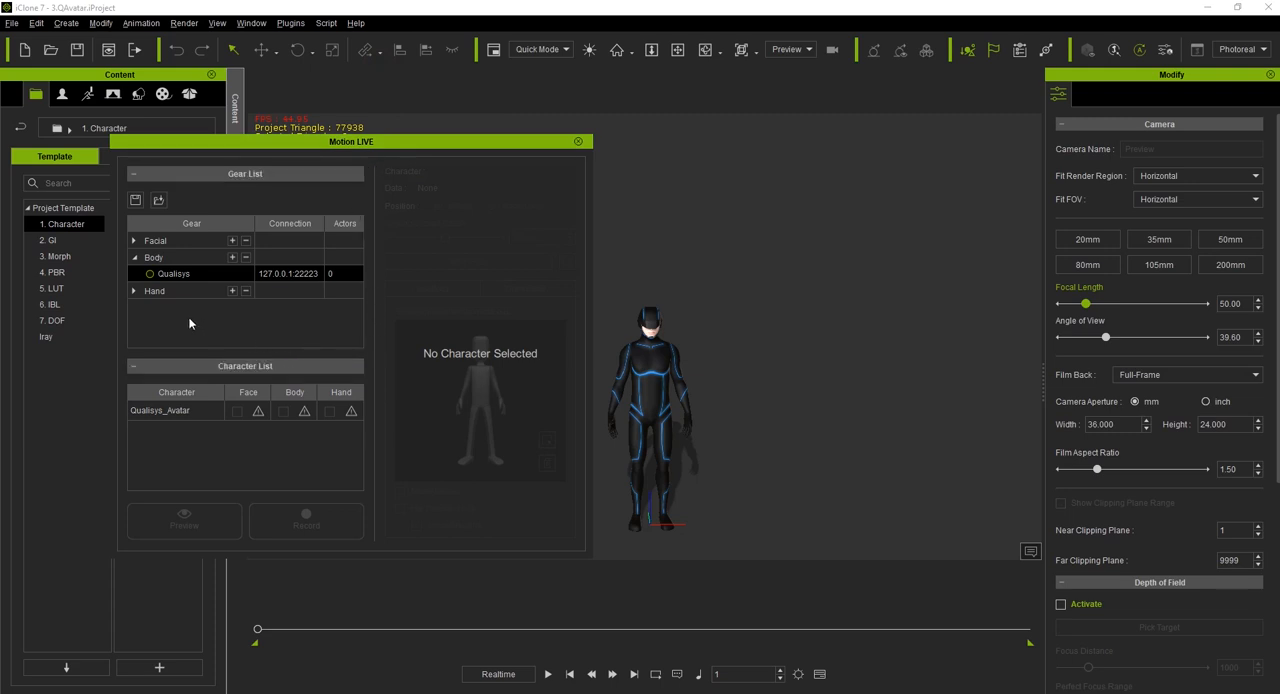
pyautogui.moveTo(153, 264)
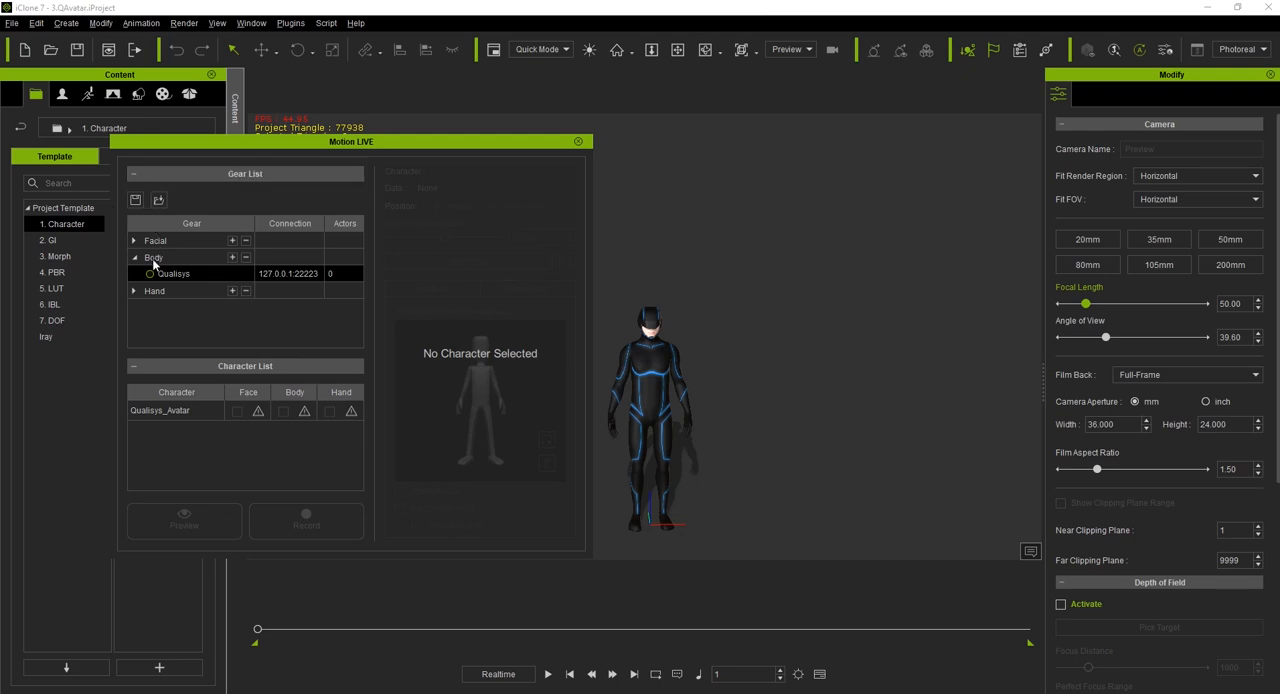
pyautogui.moveTo(137, 270)
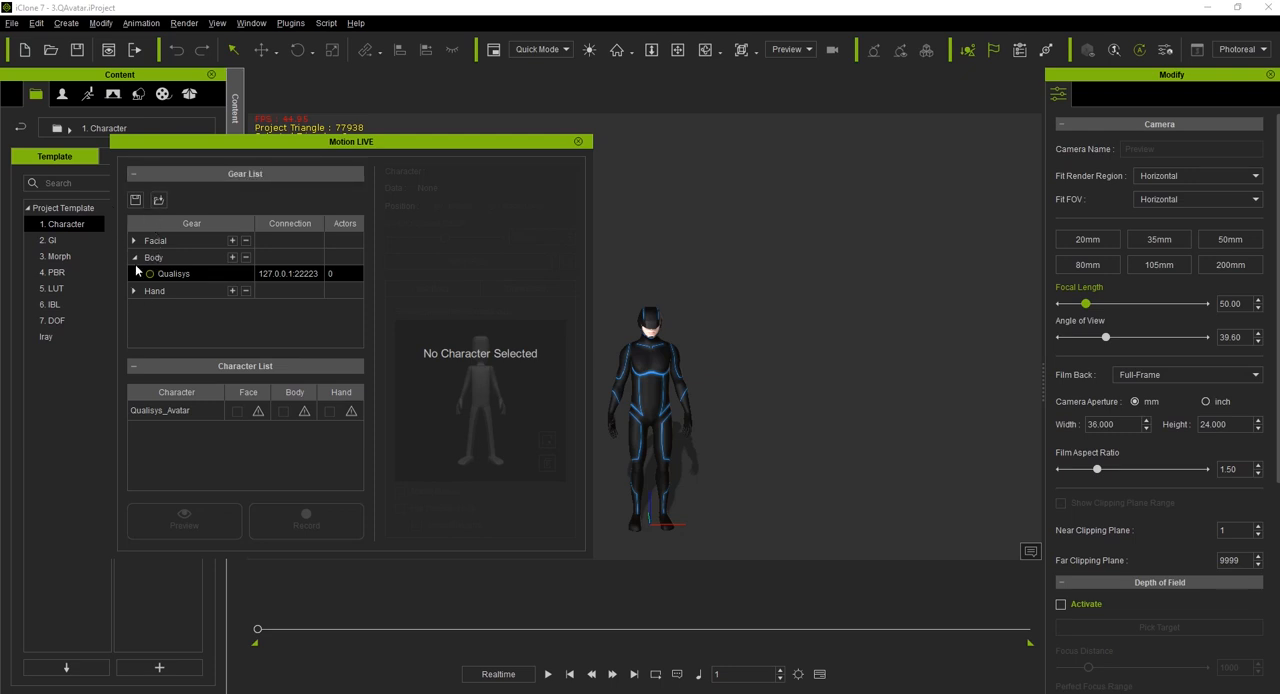
pyautogui.moveTo(172, 273)
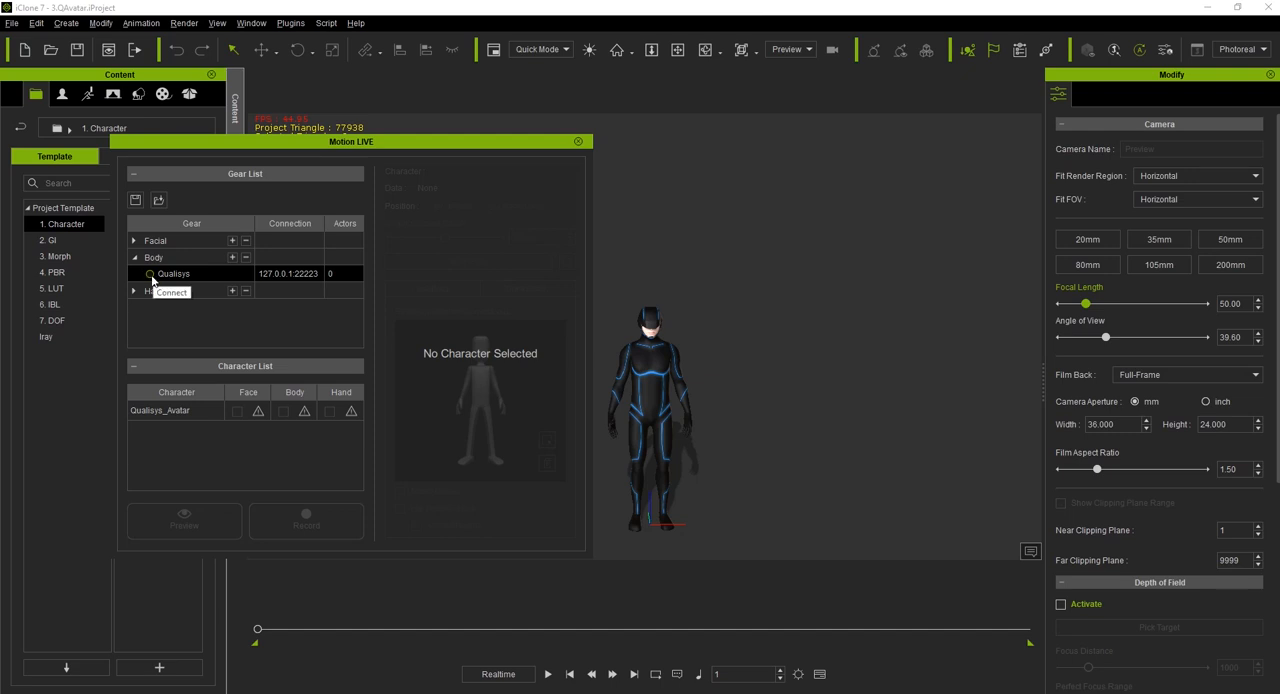
pyautogui.click(171, 291)
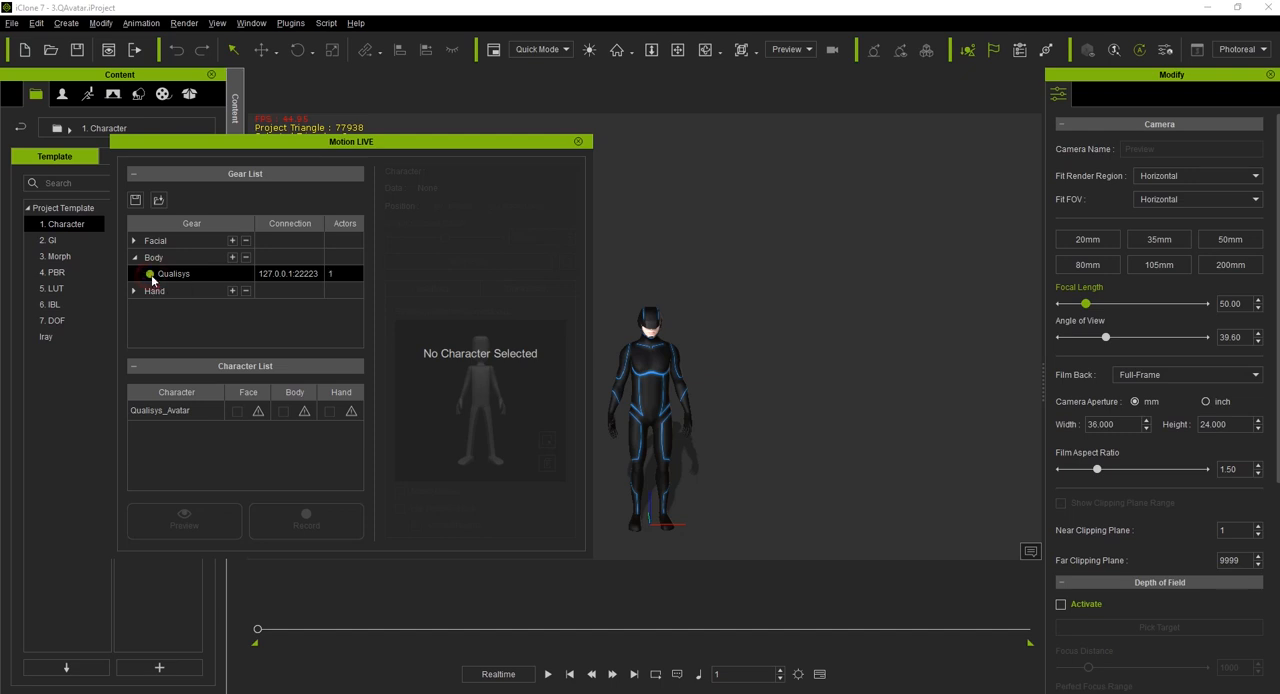
pyautogui.moveTo(154, 366)
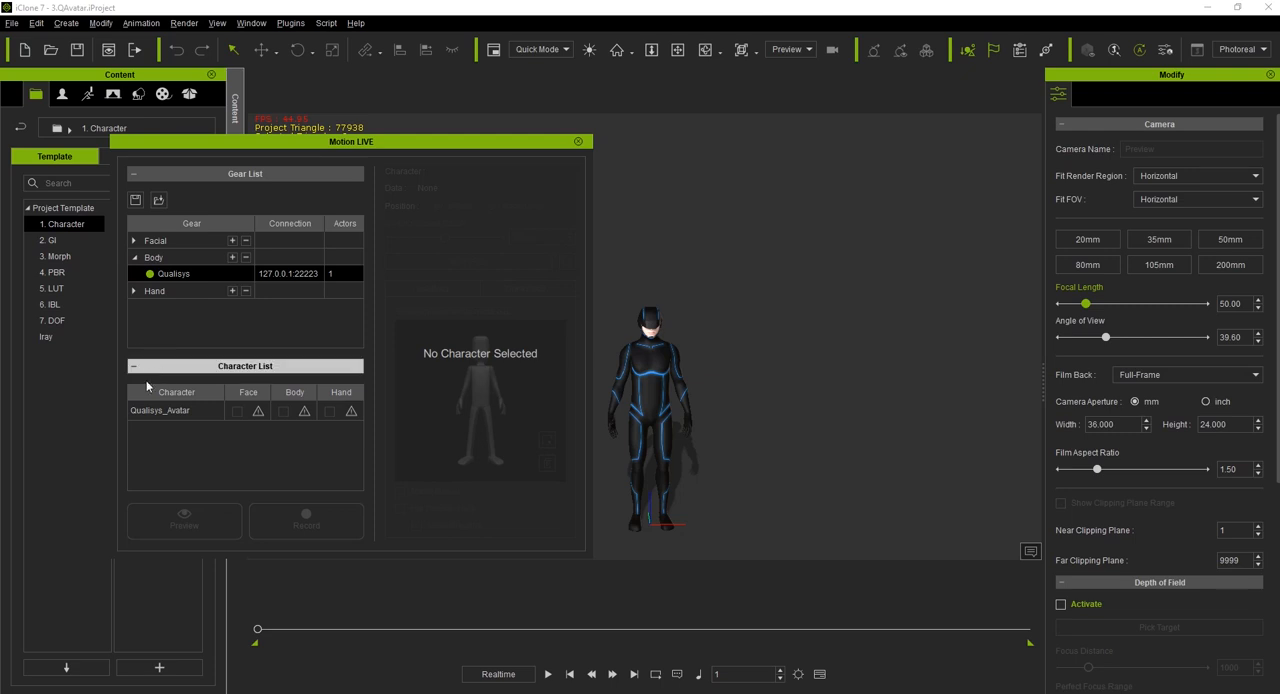
pyautogui.moveTo(185, 427)
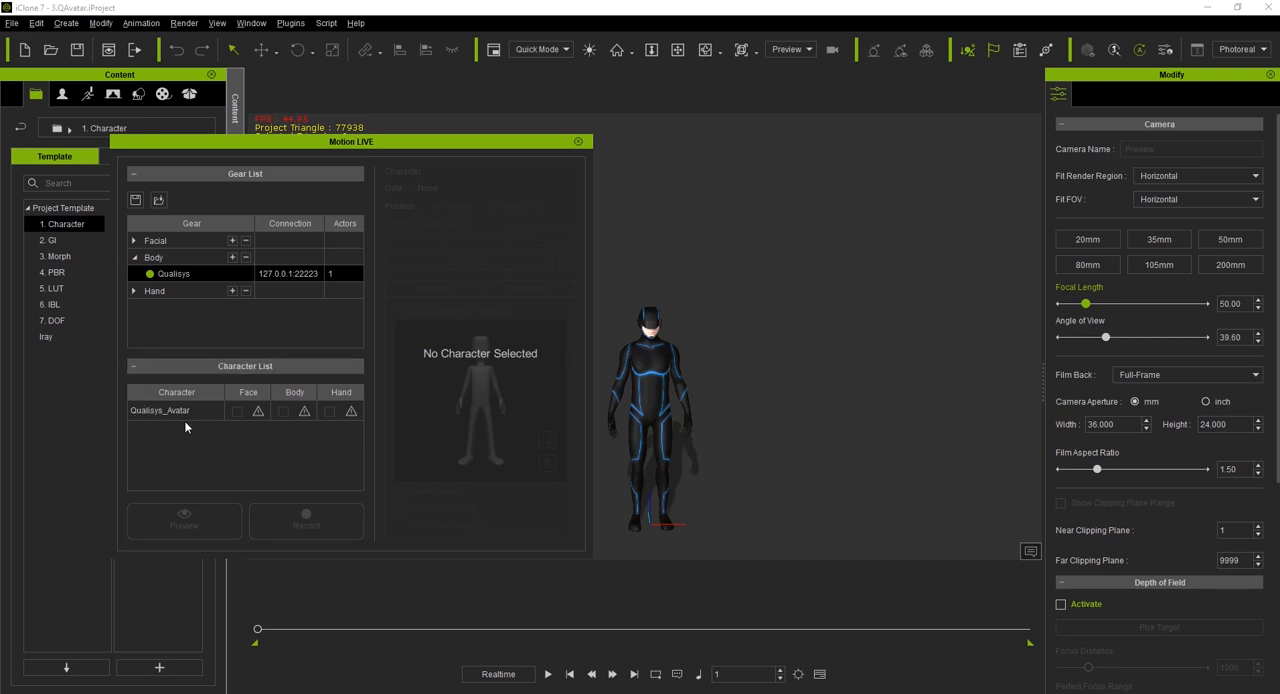
pyautogui.moveTo(286, 427)
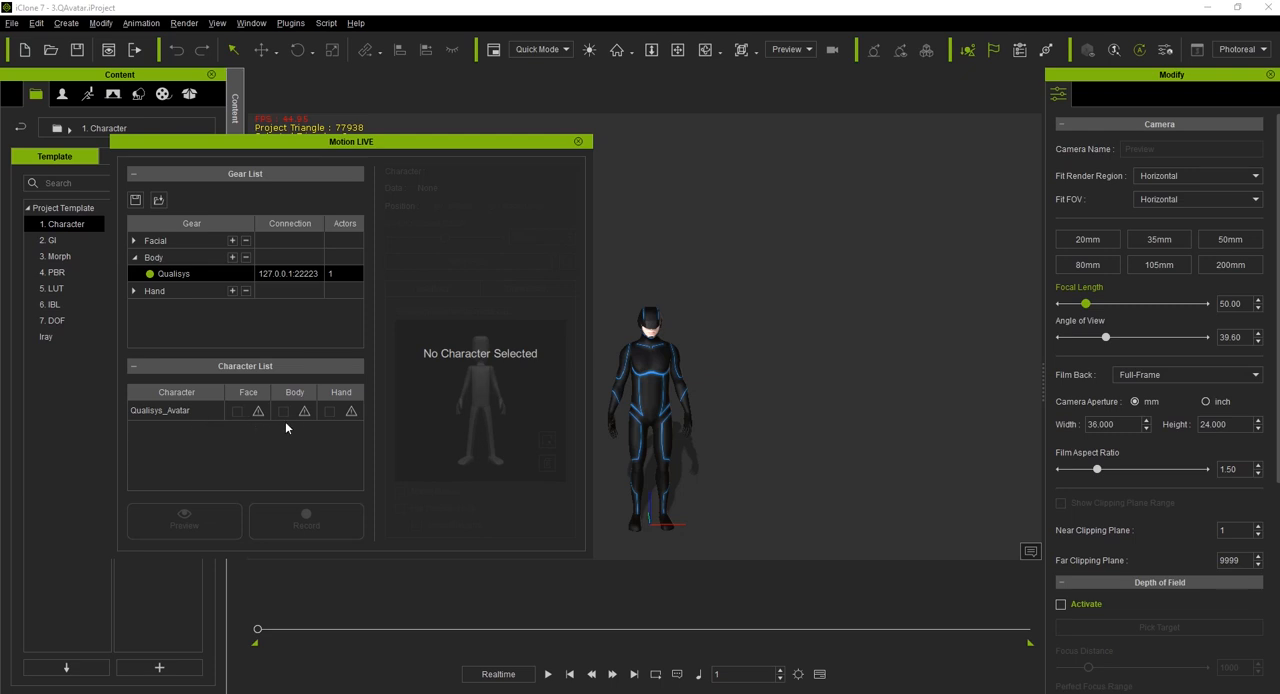
pyautogui.moveTo(305, 411)
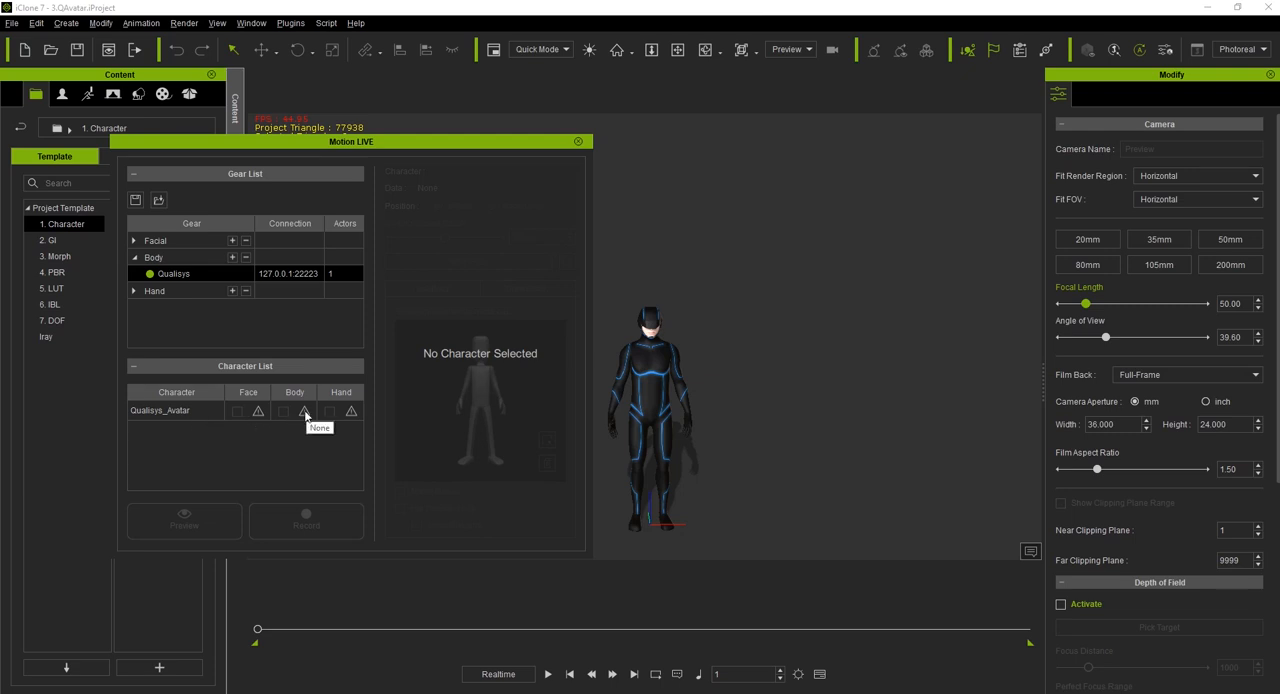
# - Set Qualisys_Avatar's Body device to Qualisys in the Character List
pyautogui.click(304, 410)
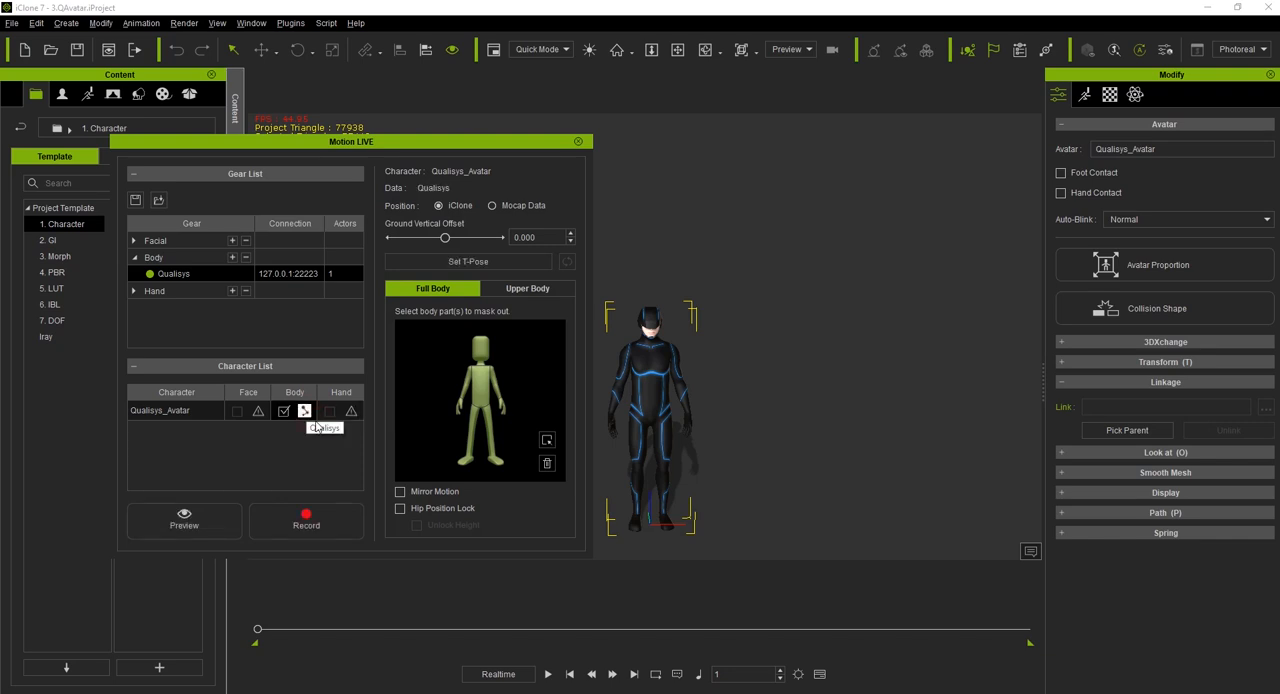
pyautogui.moveTo(308, 449)
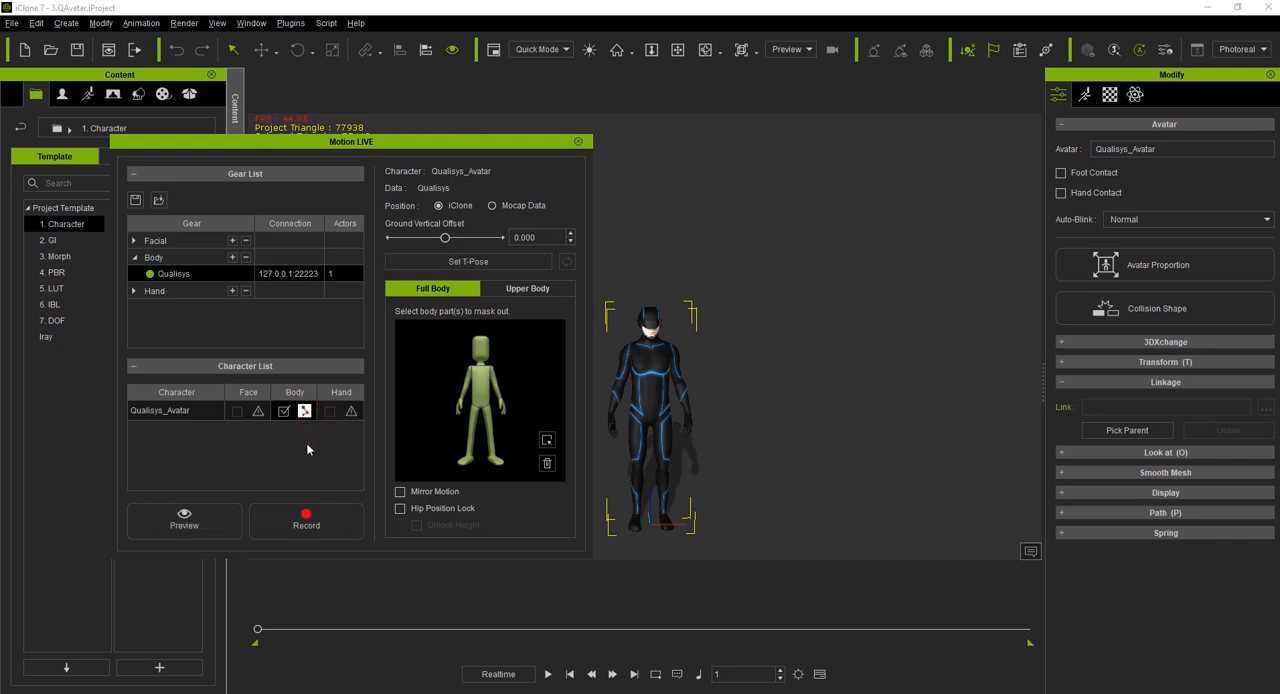
pyautogui.moveTo(184, 519)
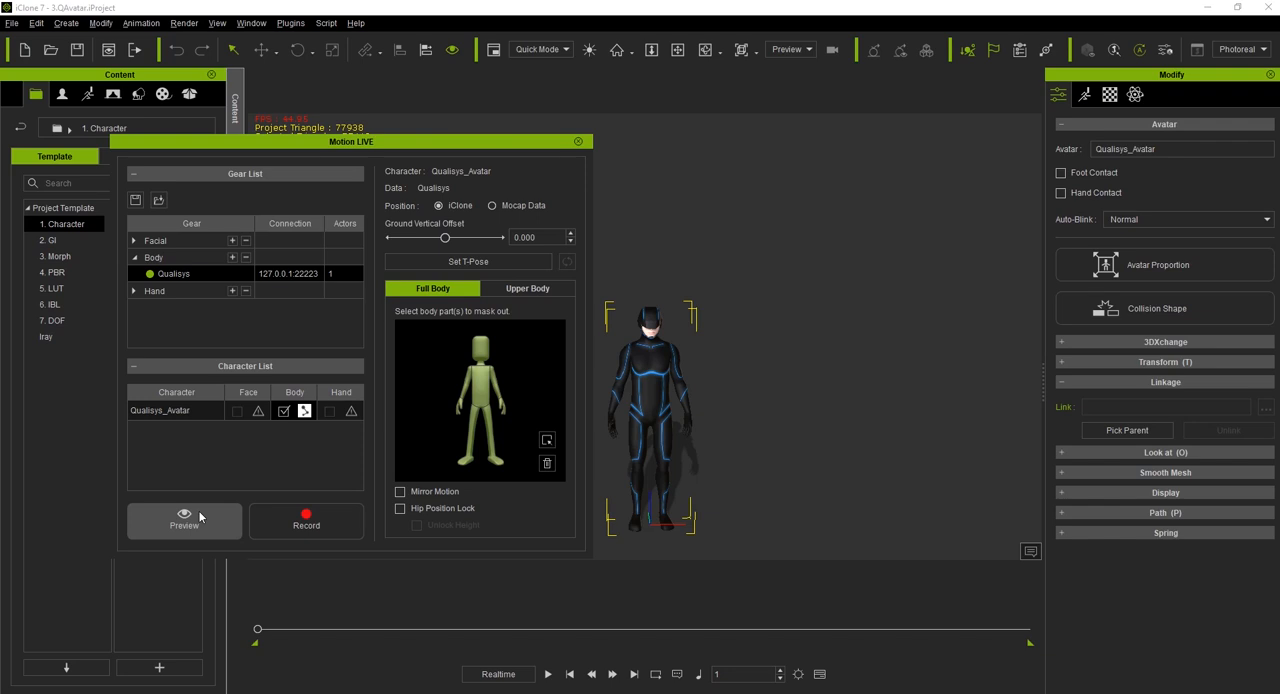